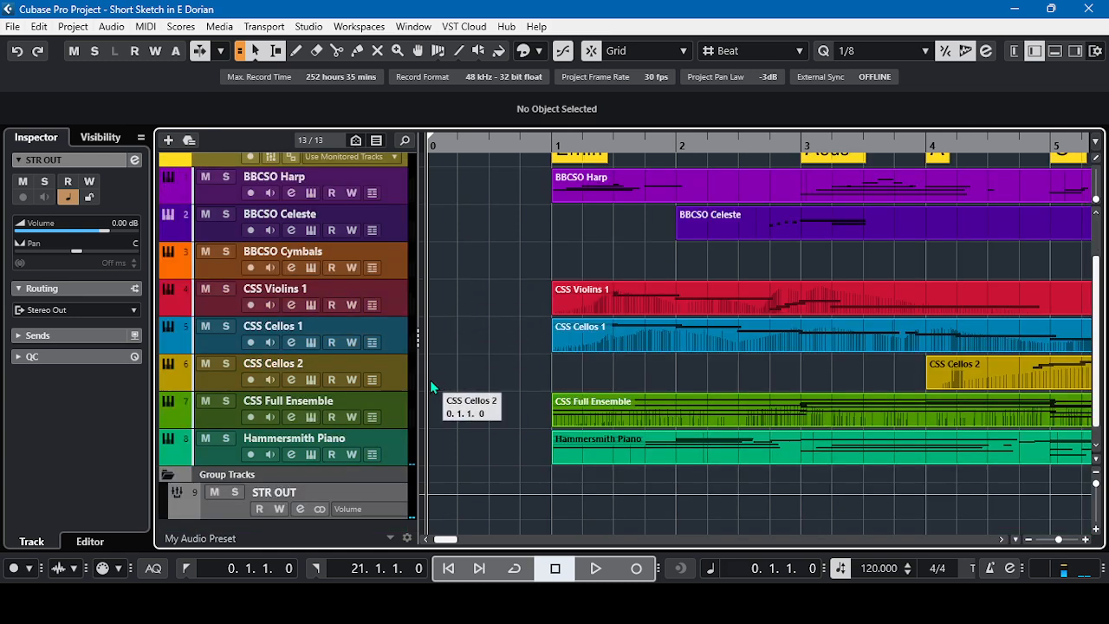
{"action": "mouse_move", "coordinate": [481, 317]}
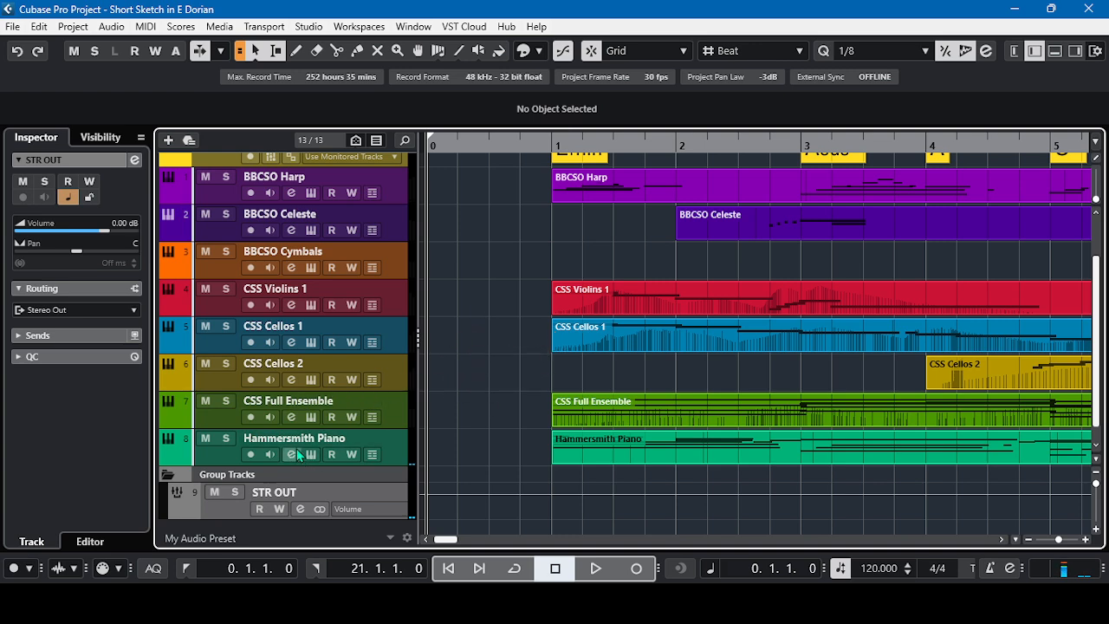
{"action": "mouse_move", "coordinate": [496, 250]}
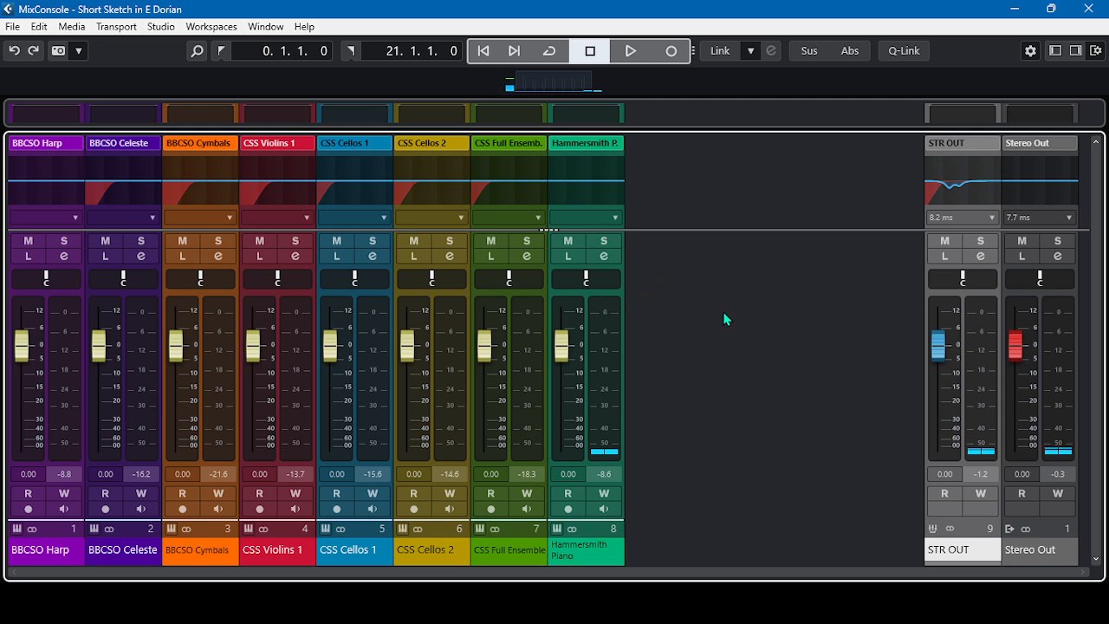
{"action": "mouse_move", "coordinate": [769, 344]}
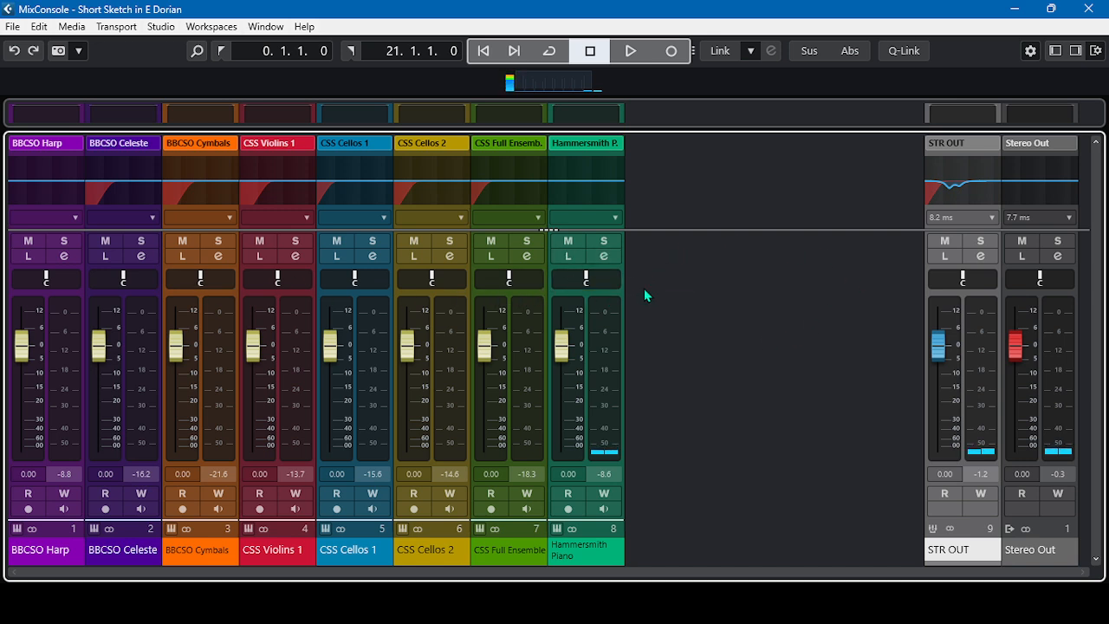
{"action": "mouse_move", "coordinate": [980, 256]}
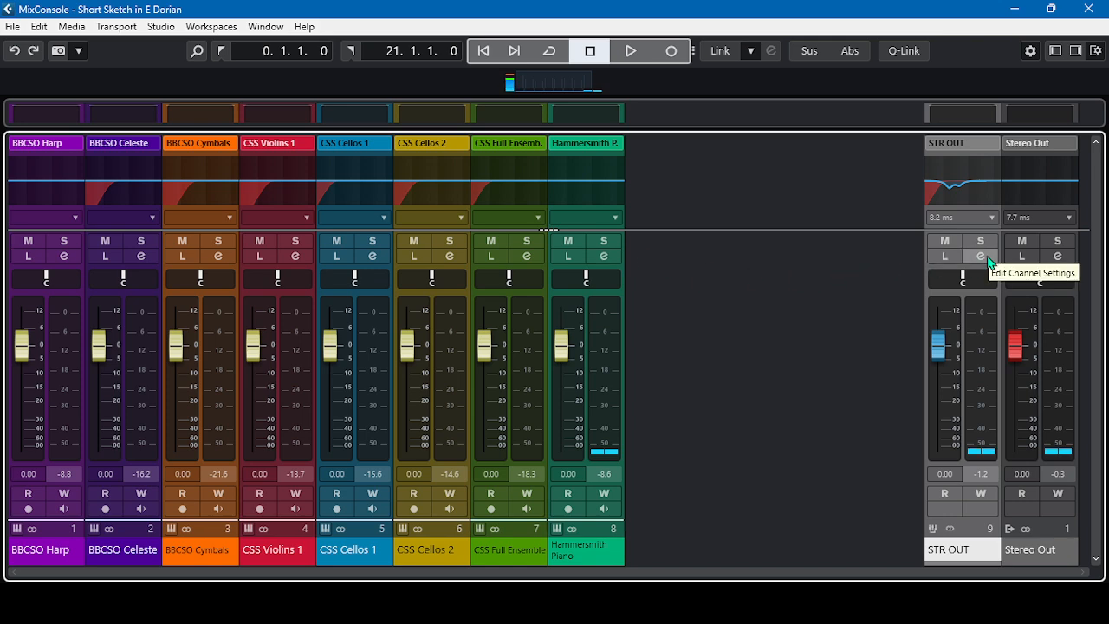
{"action": "left_click", "coordinate": [979, 255]}
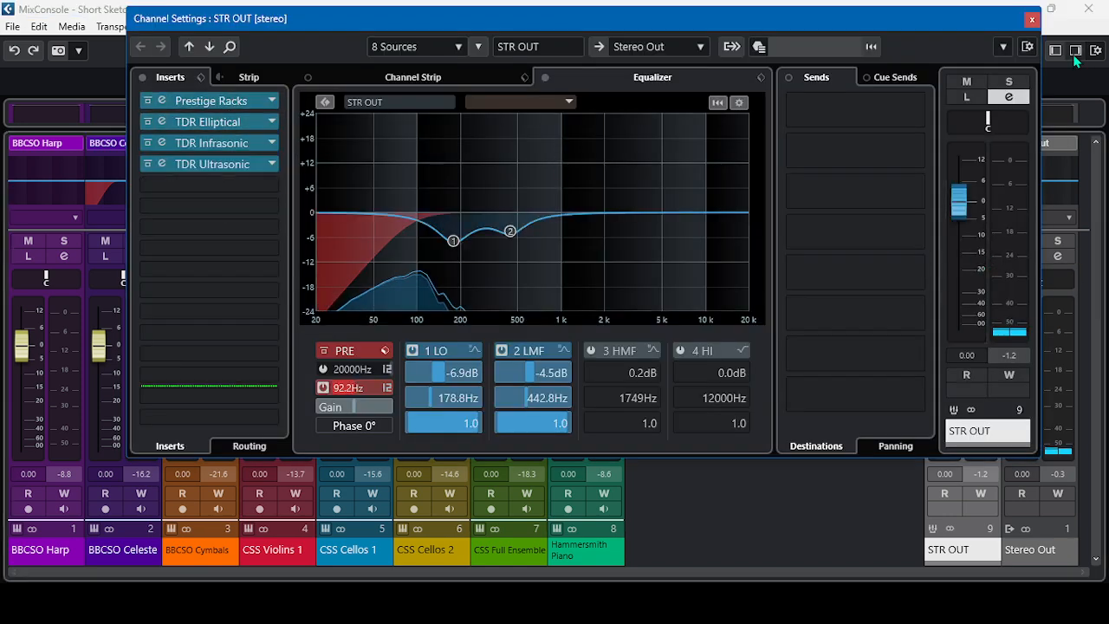
{"action": "left_click", "coordinate": [1031, 18]}
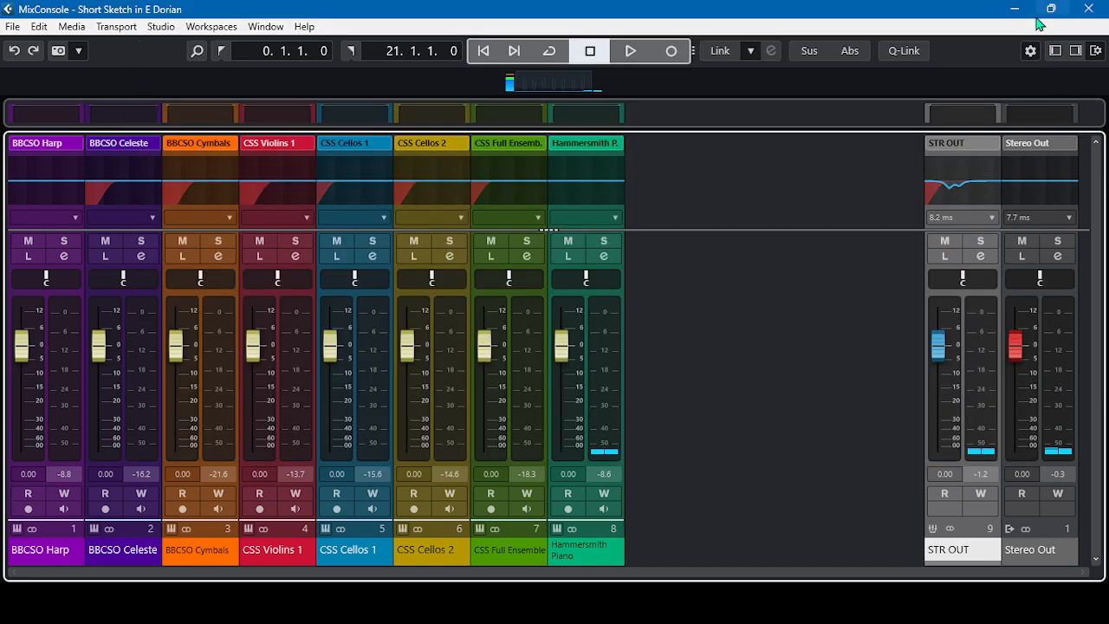
{"action": "mouse_move", "coordinate": [919, 206]}
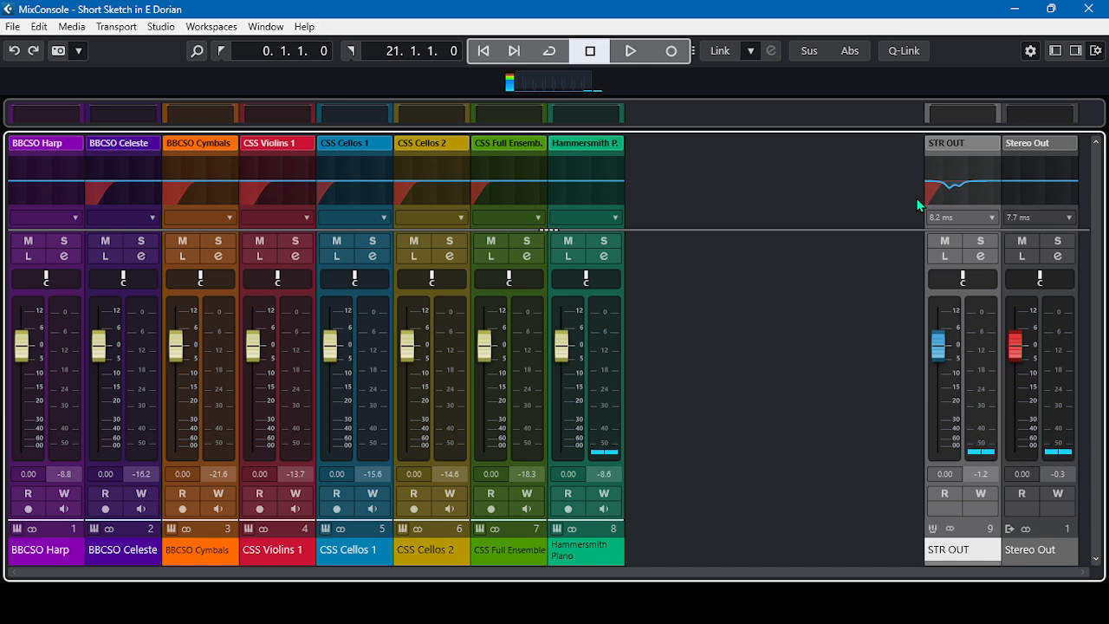
{"action": "left_click", "coordinate": [903, 51]}
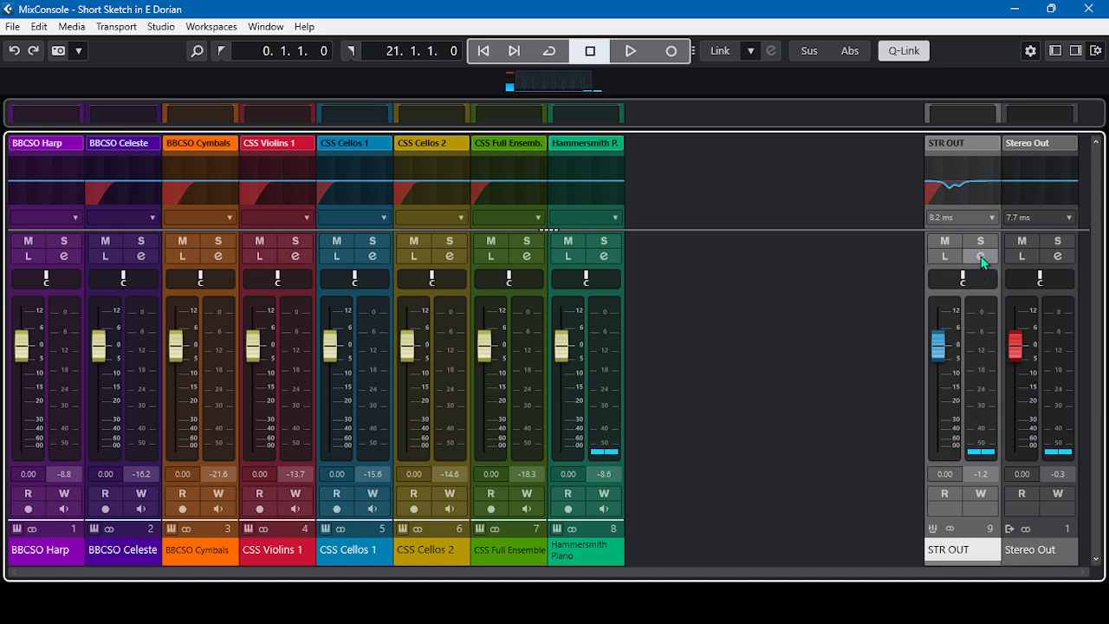
{"action": "mouse_move", "coordinate": [982, 259]}
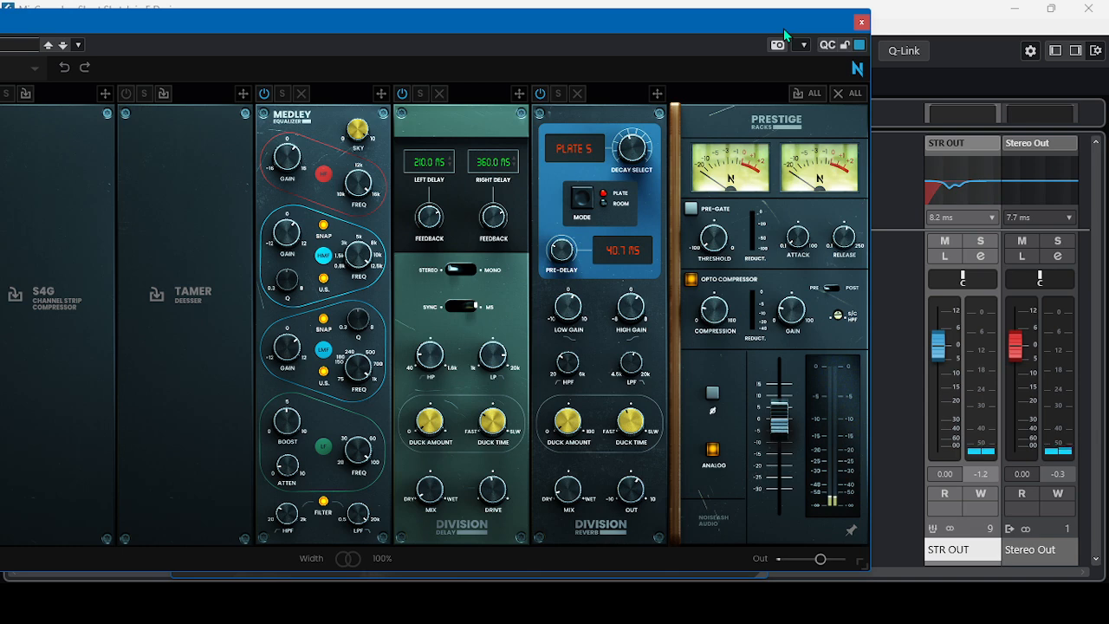
{"action": "mouse_move", "coordinate": [980, 260]}
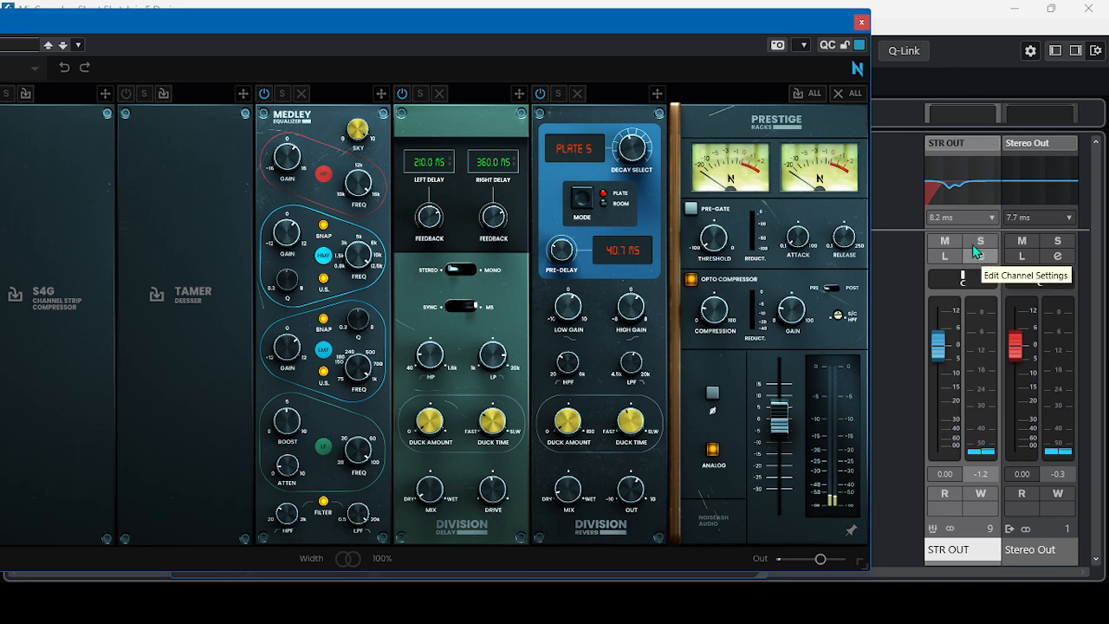
{"action": "mouse_move", "coordinate": [768, 57]}
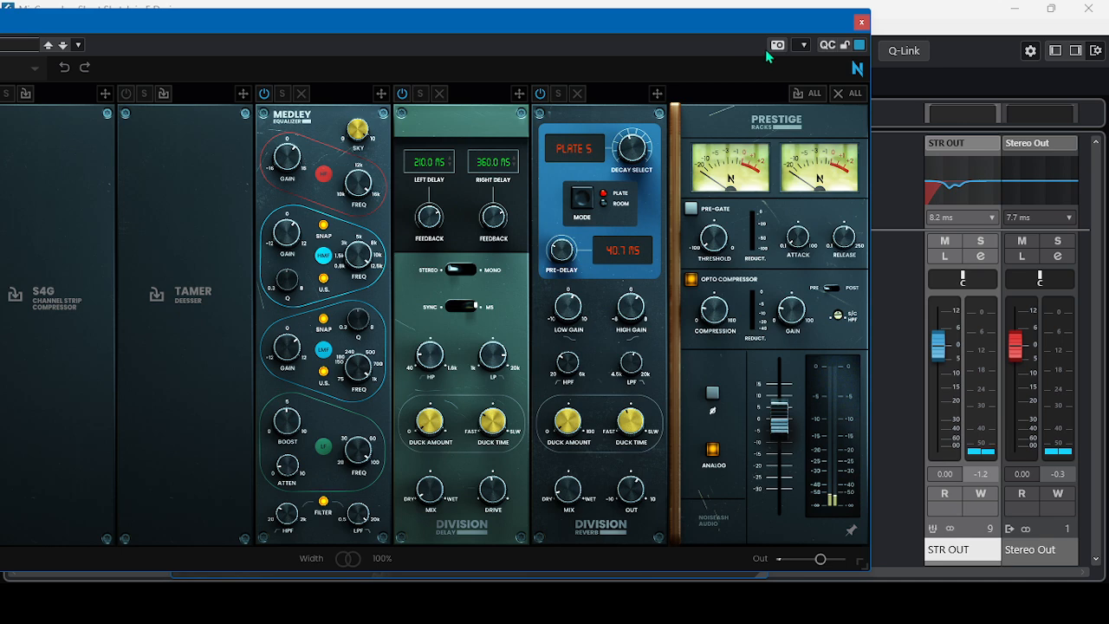
{"action": "mouse_move", "coordinate": [776, 44]}
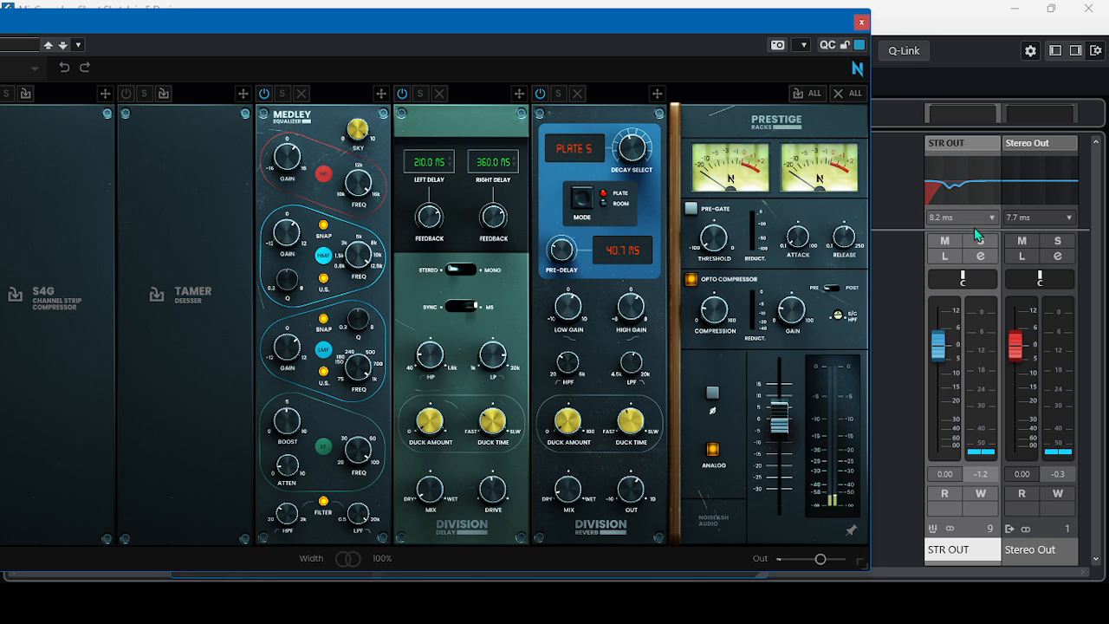
{"action": "mouse_move", "coordinate": [980, 255]}
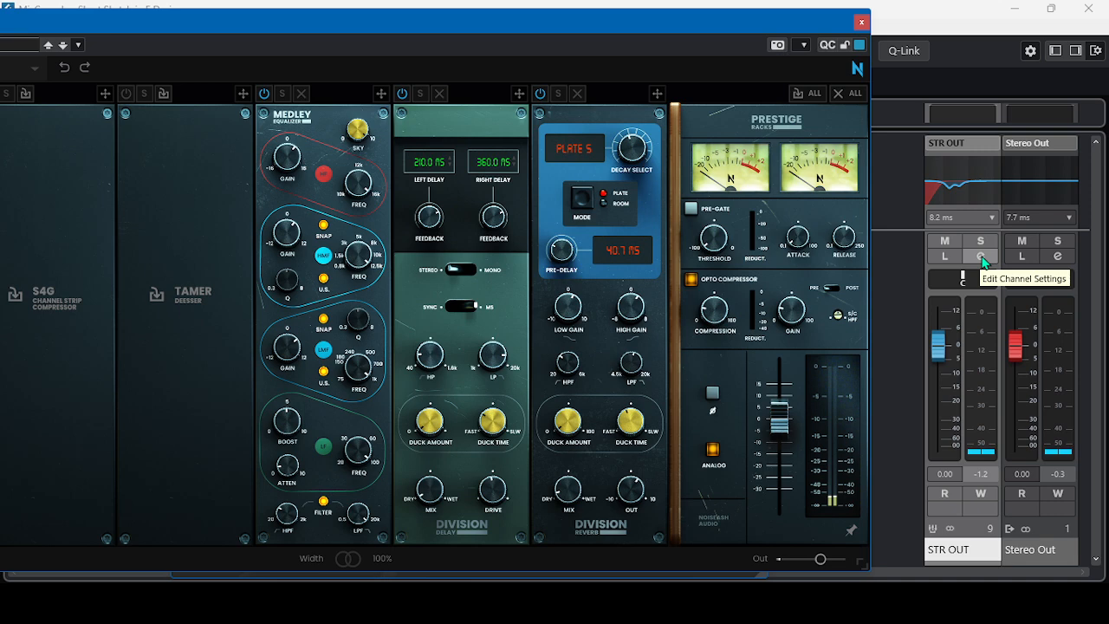
Modifier-click STR OUT's Edit Channel Settings button to shut every open plugin editor.
{"action": "left_click", "coordinate": [860, 22]}
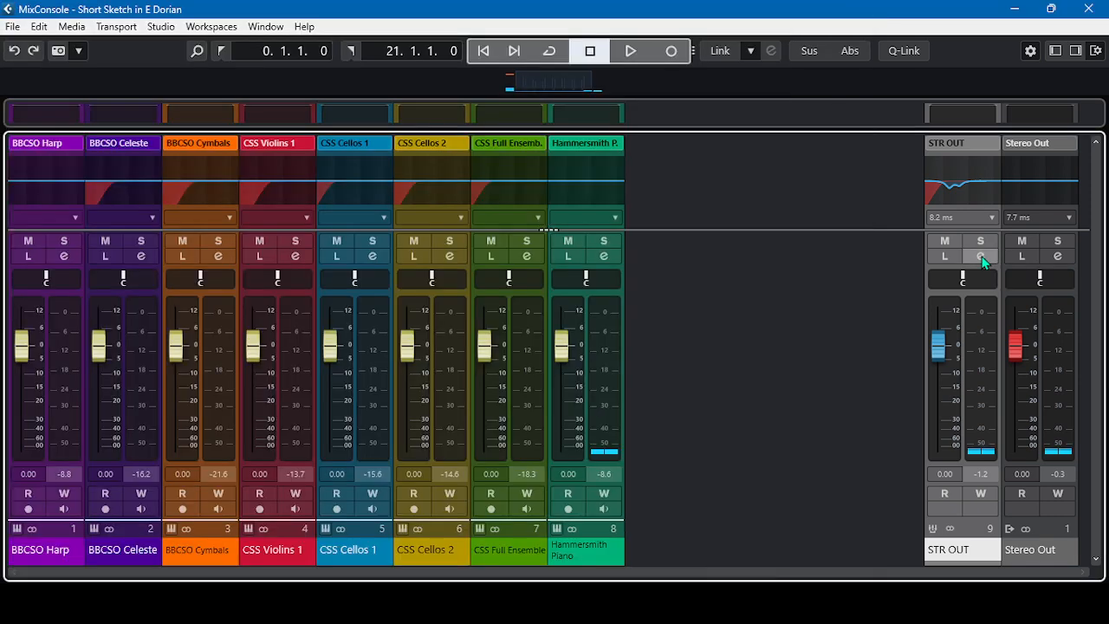
{"action": "mouse_move", "coordinate": [979, 255]}
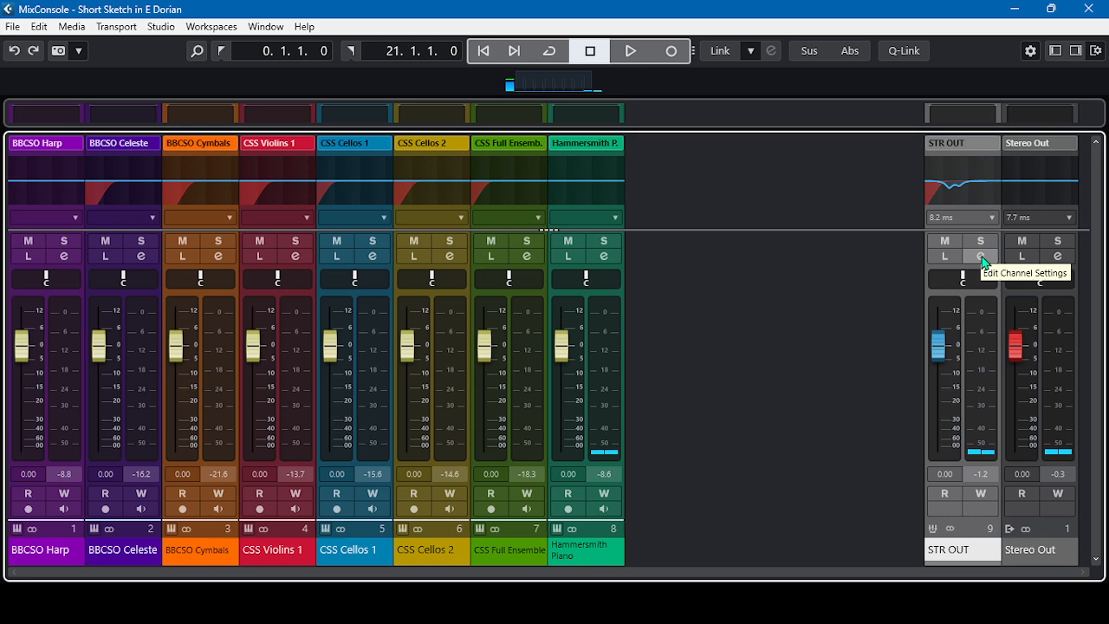
{"action": "mouse_move", "coordinate": [912, 258]}
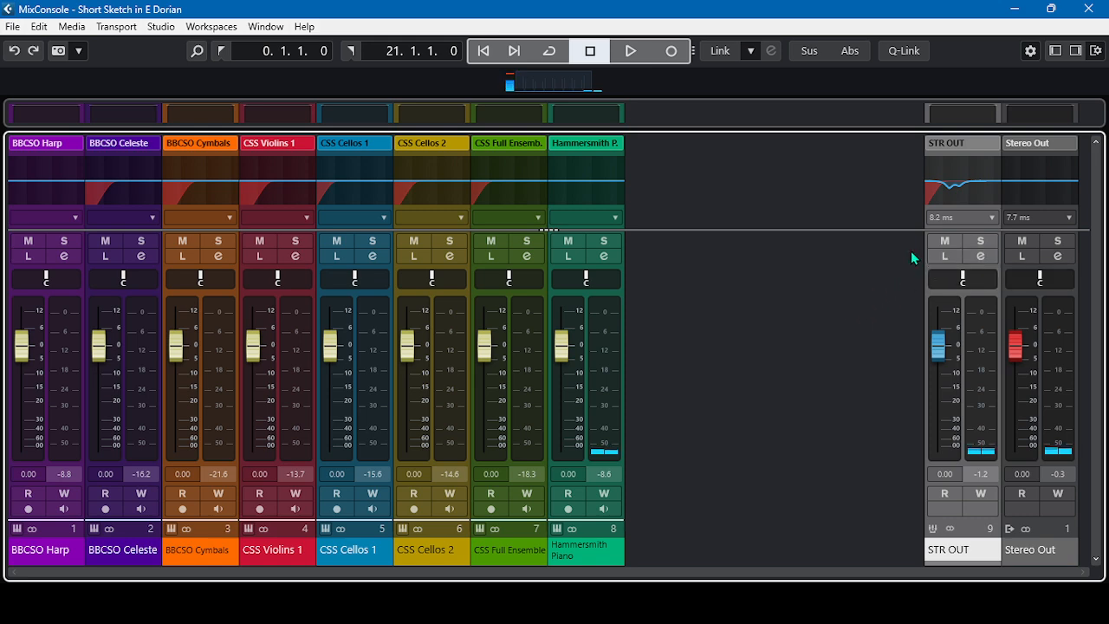
{"action": "mouse_move", "coordinate": [940, 273]}
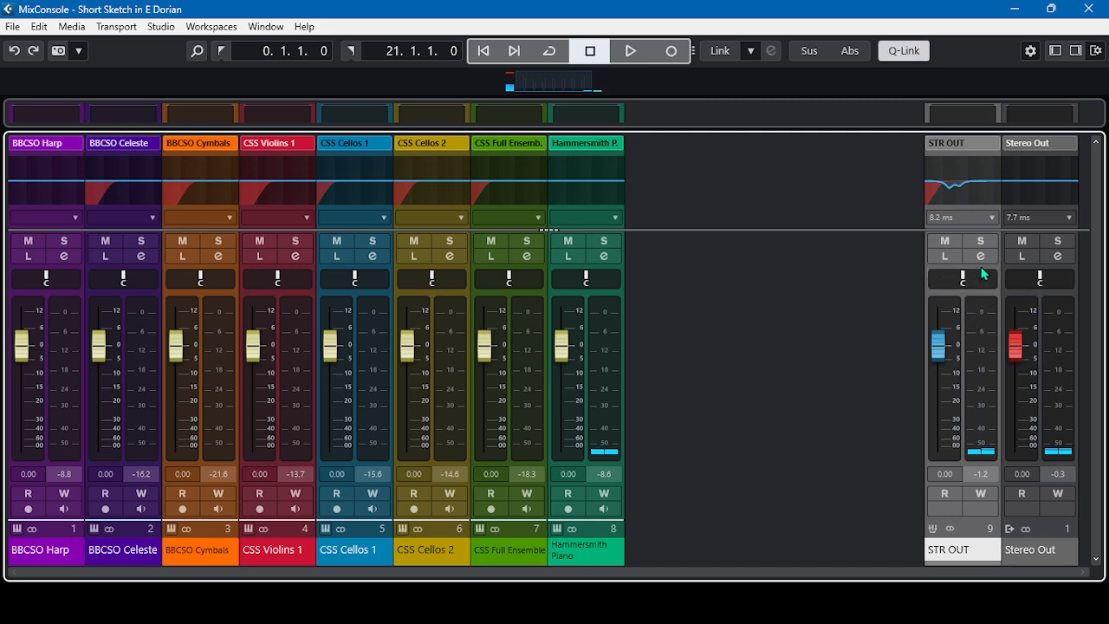
{"action": "mouse_move", "coordinate": [980, 254]}
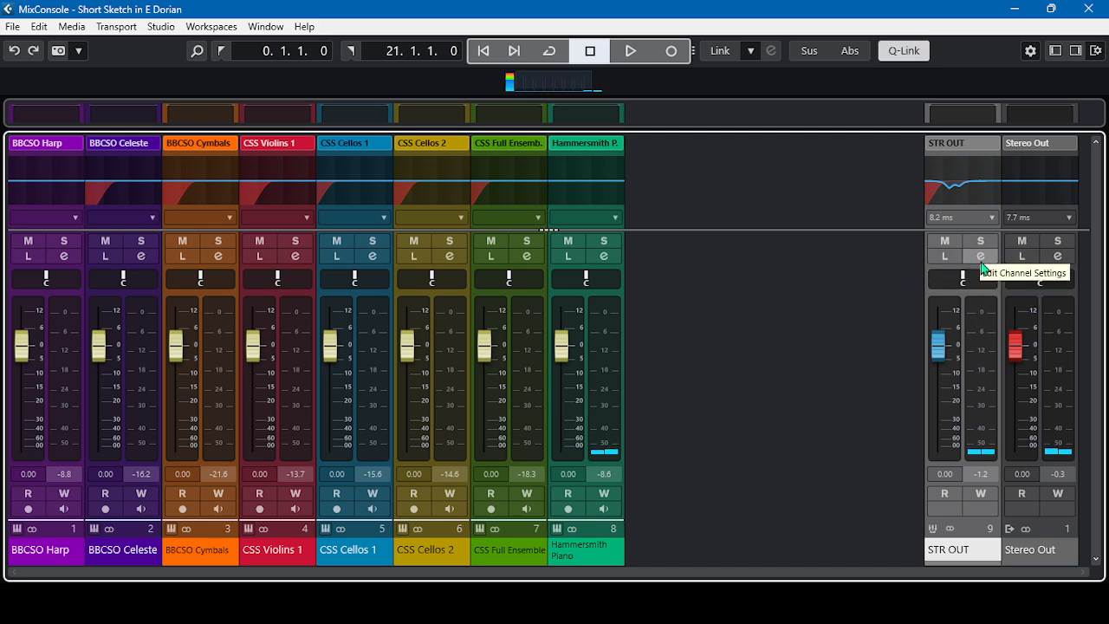
Open all STR OUT insert editors at once, bringing TDR Ultrasonic up front.
{"action": "left_click", "coordinate": [980, 256]}
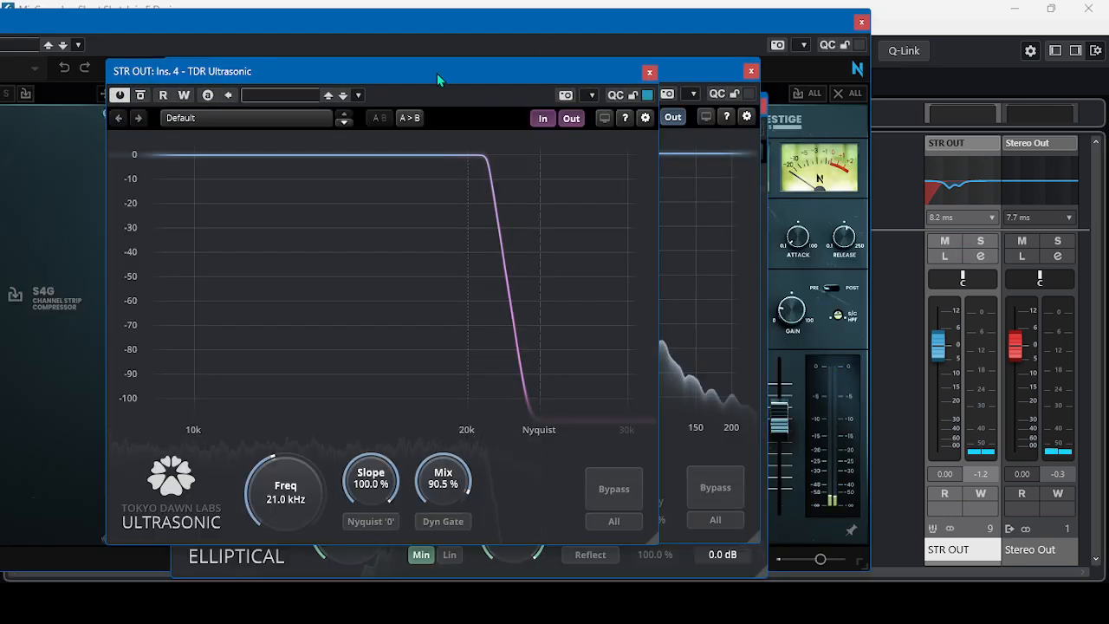
{"action": "mouse_move", "coordinate": [839, 119]}
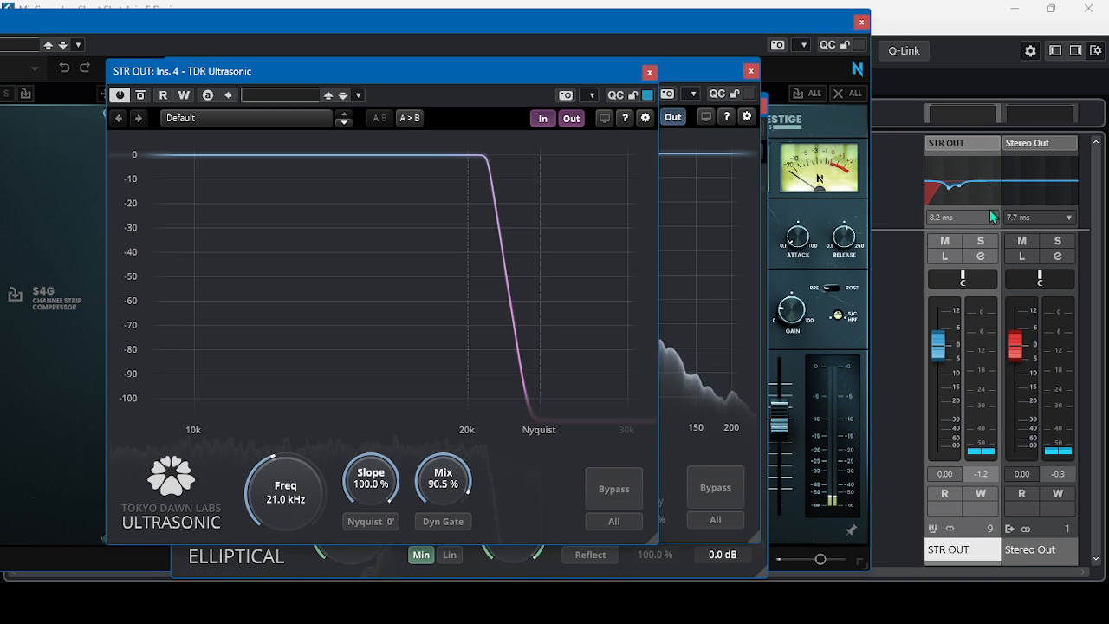
{"action": "mouse_move", "coordinate": [980, 256]}
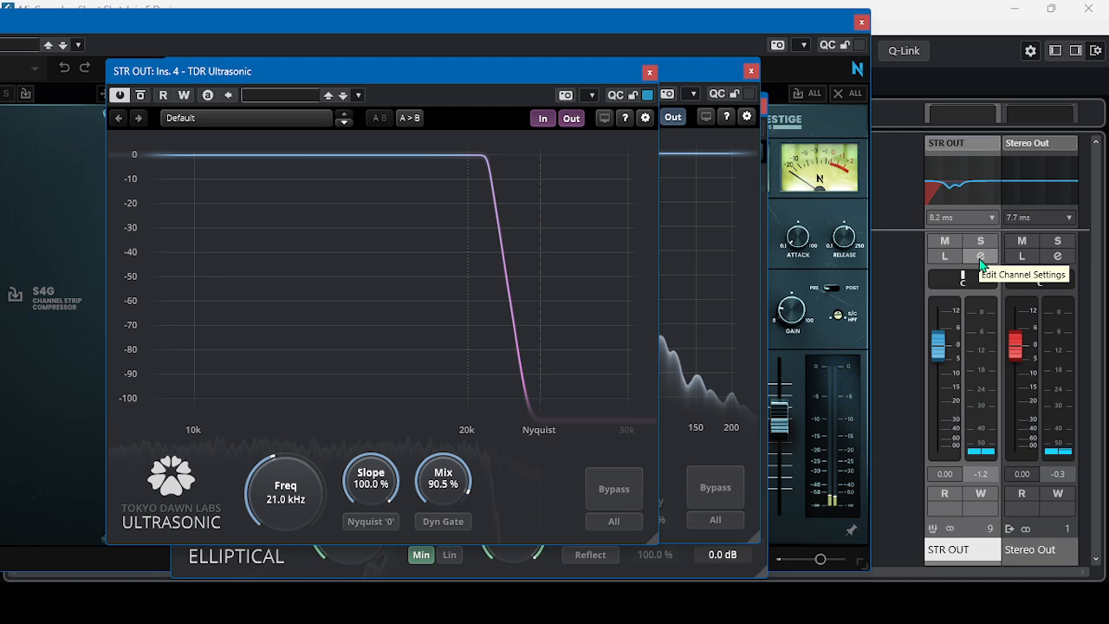
Modifier-click STR OUT's Edit Channel Settings button to dismiss all plugin editors.
{"action": "left_click", "coordinate": [649, 71]}
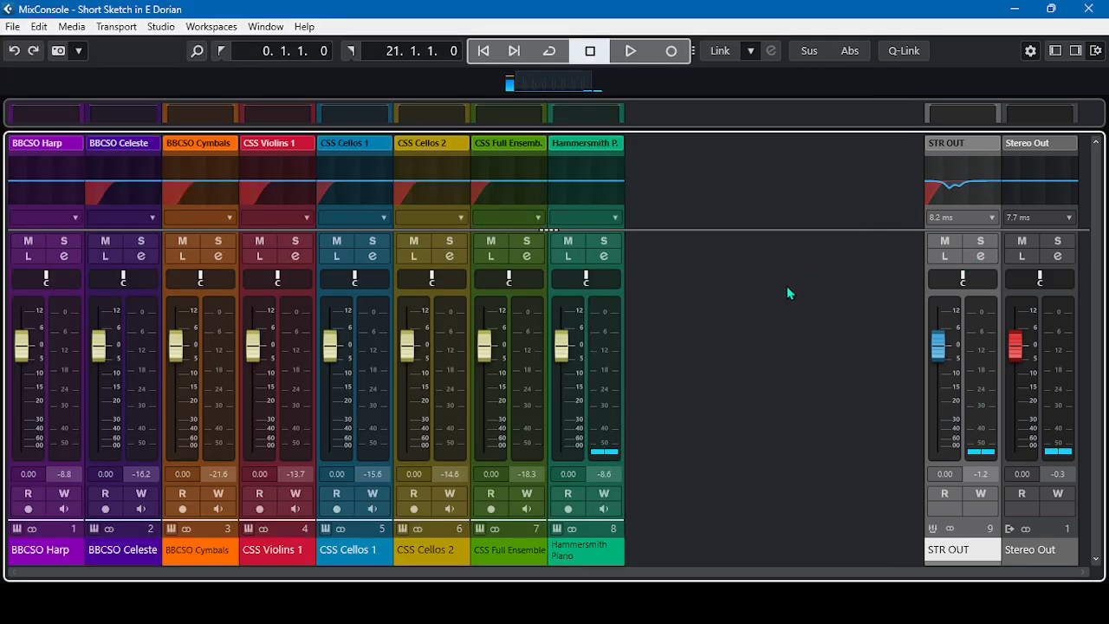
{"action": "mouse_move", "coordinate": [777, 309]}
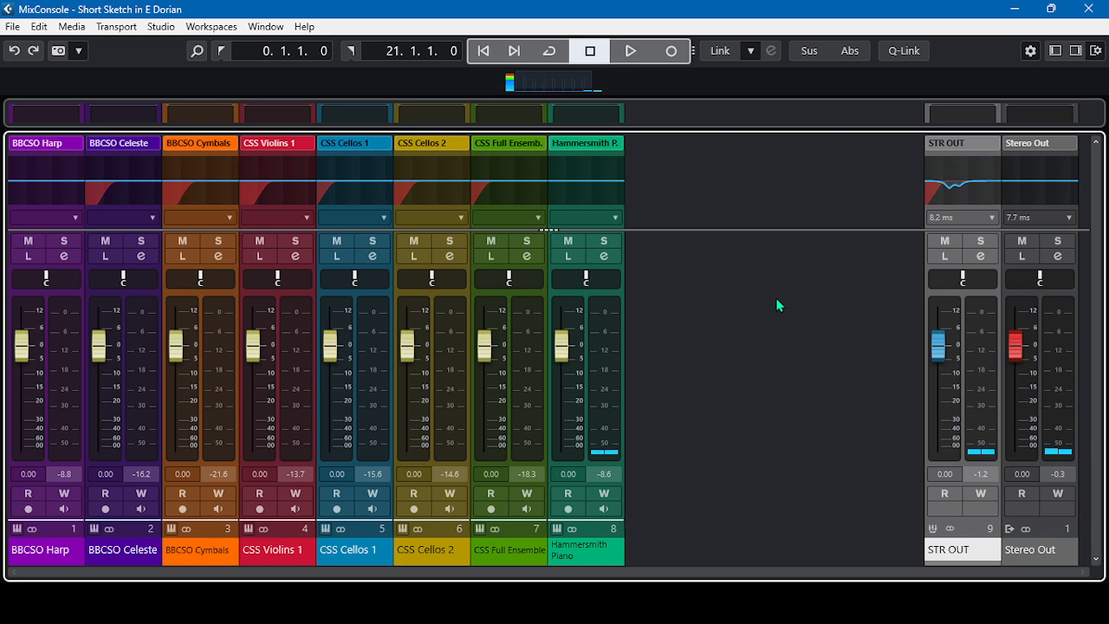
{"action": "mouse_move", "coordinate": [769, 308]}
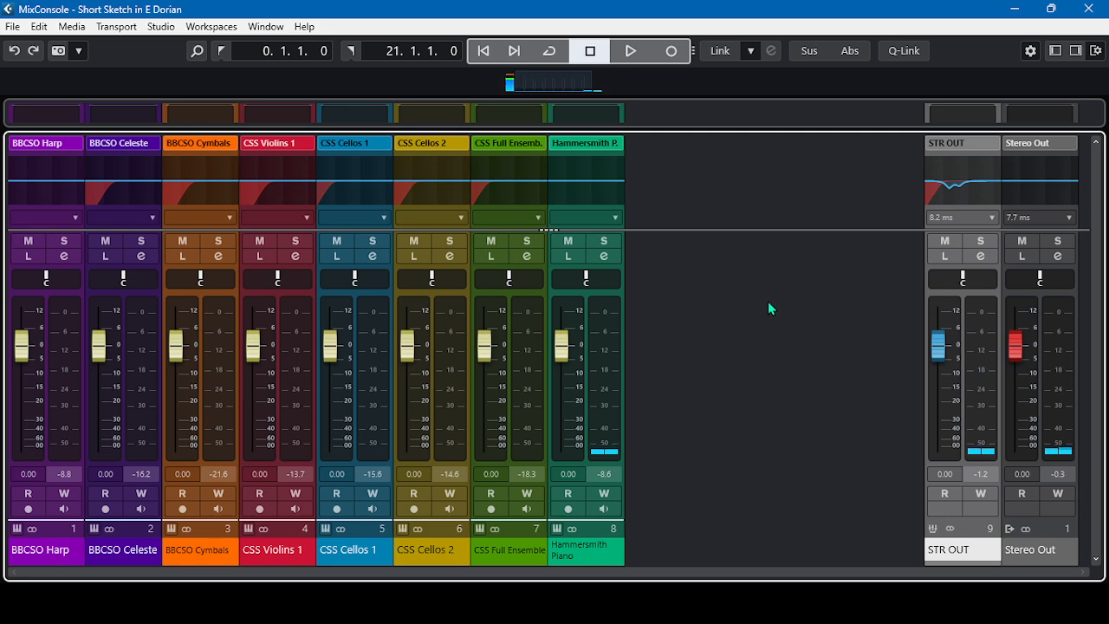